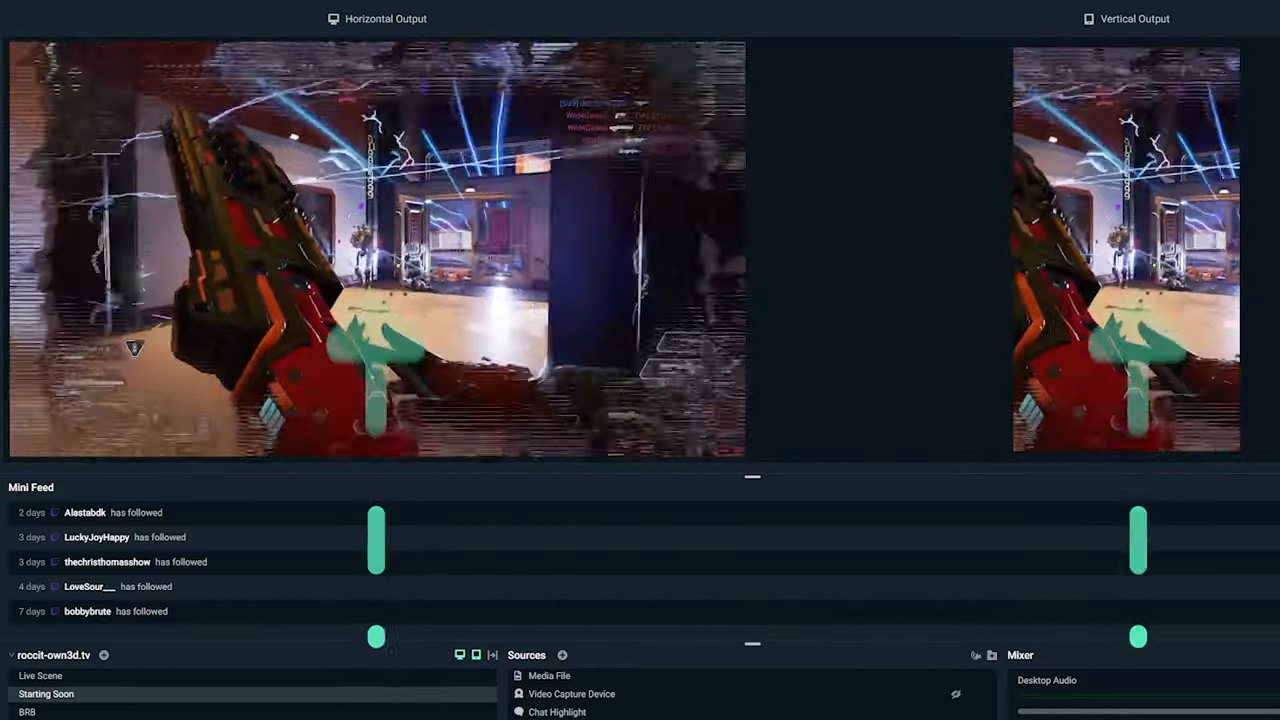
# Browse the Add Source catalogue and close it back to the Starting Soon scene preview.
pyautogui.click(562, 656)
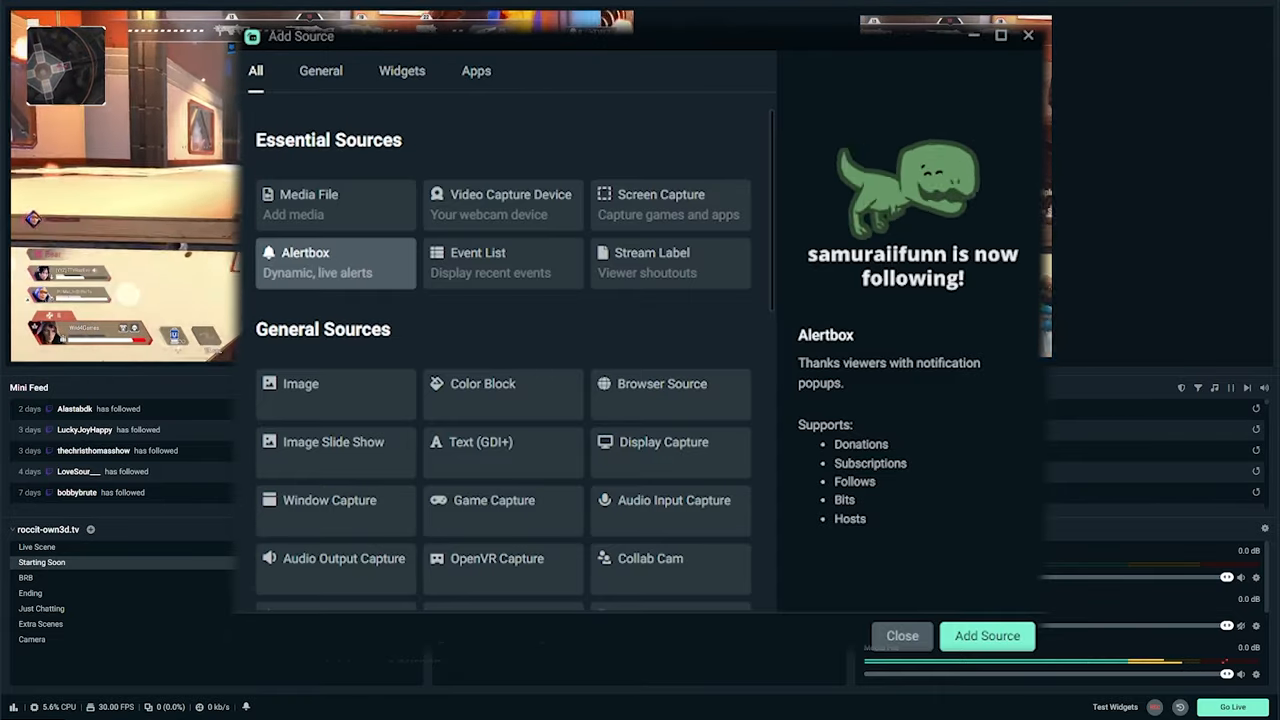
pyautogui.click(900, 636)
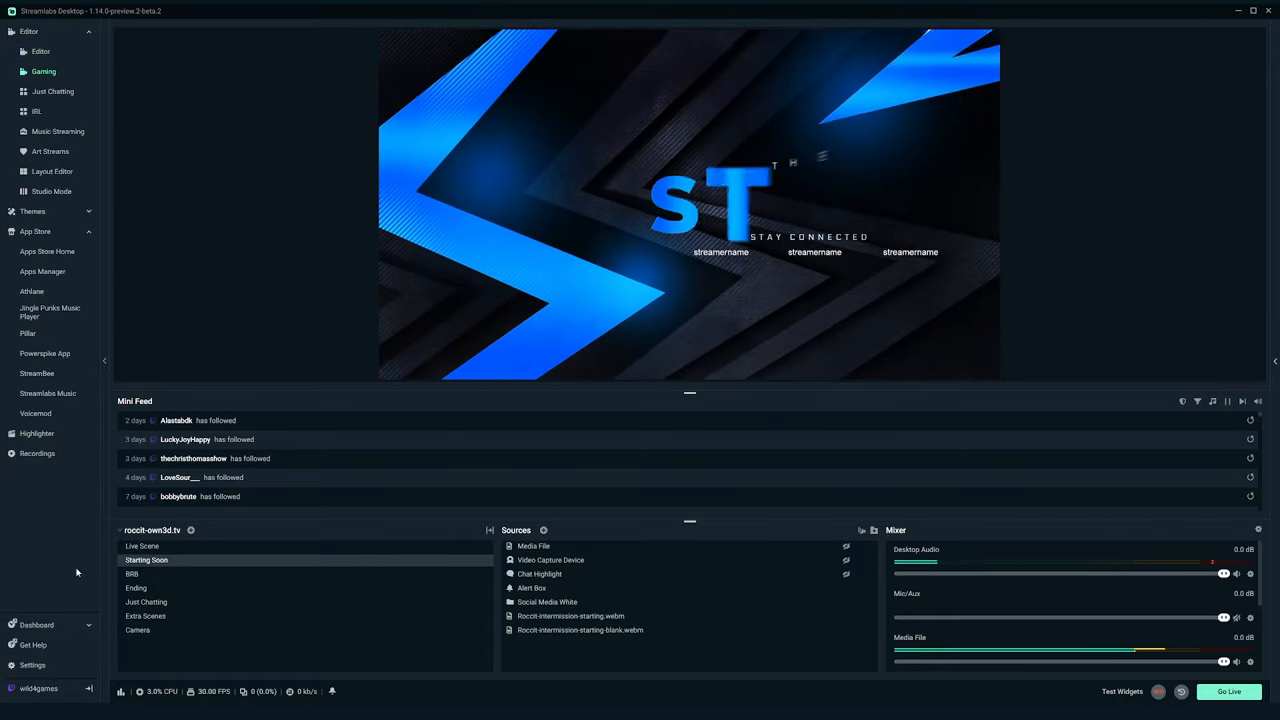
# Enable Dual Output in Video settings and review the vertical output at 720x1280, 30 FPS.
pyautogui.click(32, 664)
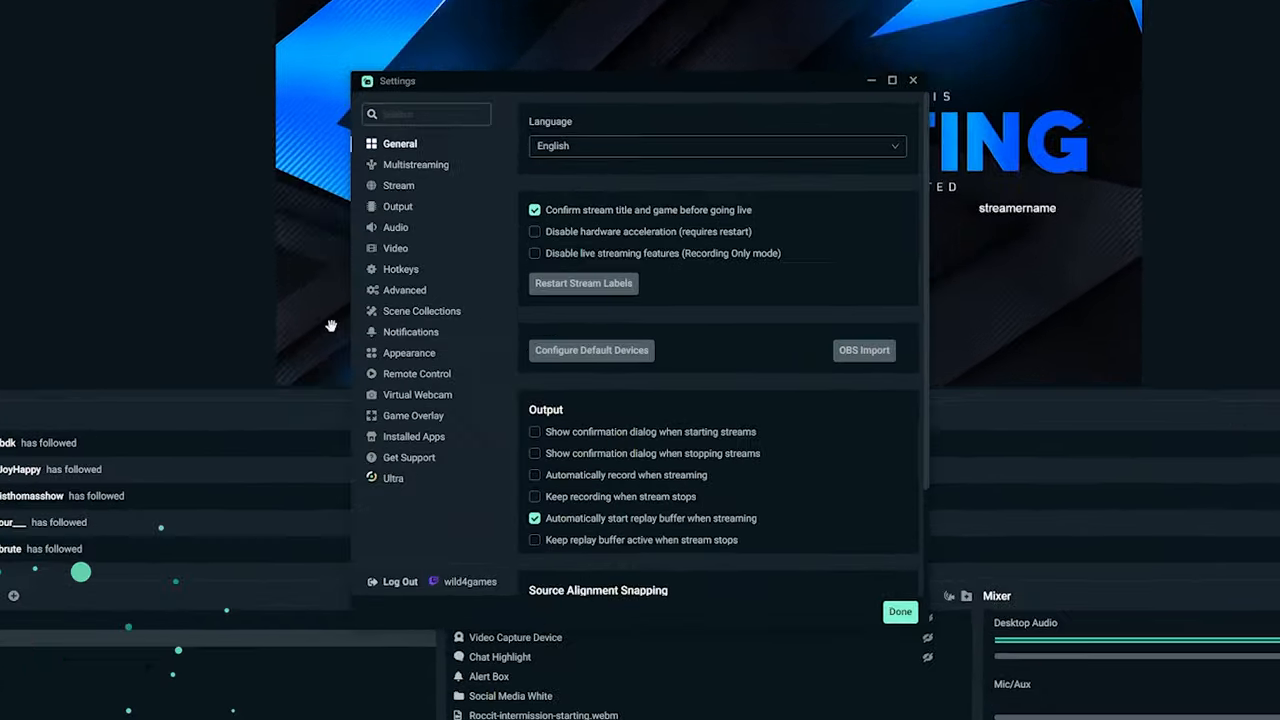
pyautogui.click(396, 248)
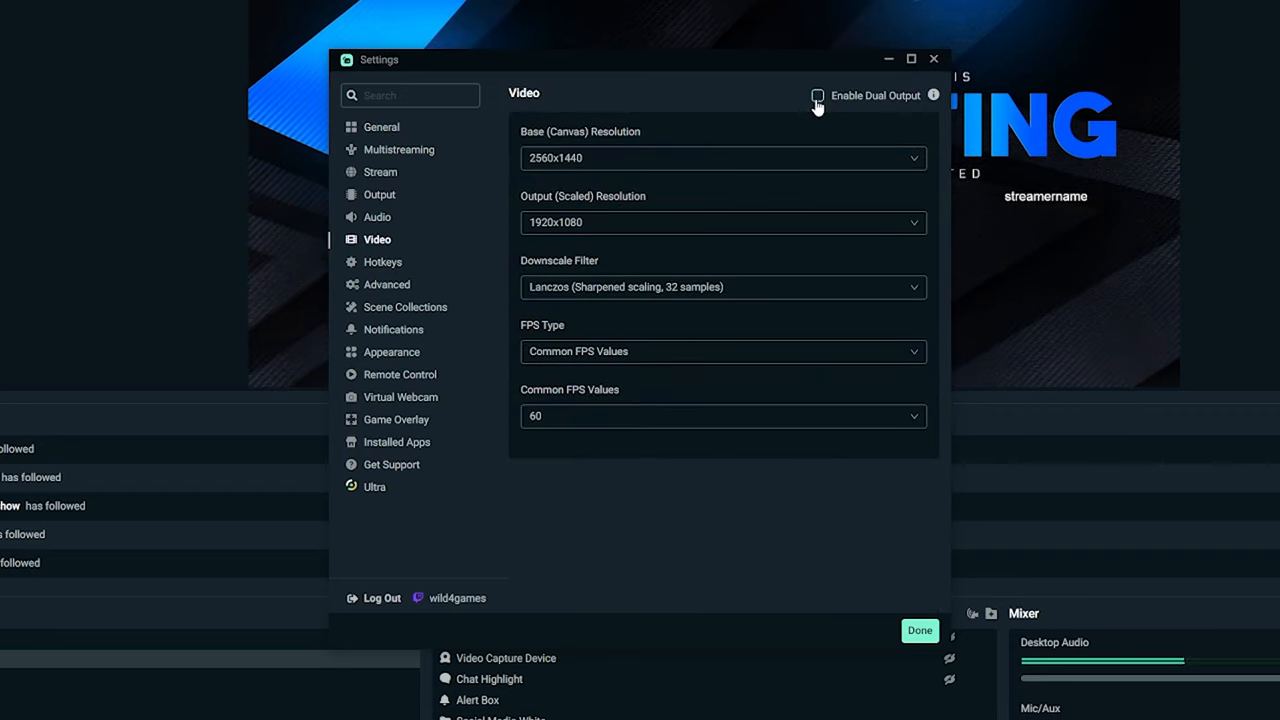
pyautogui.click(818, 96)
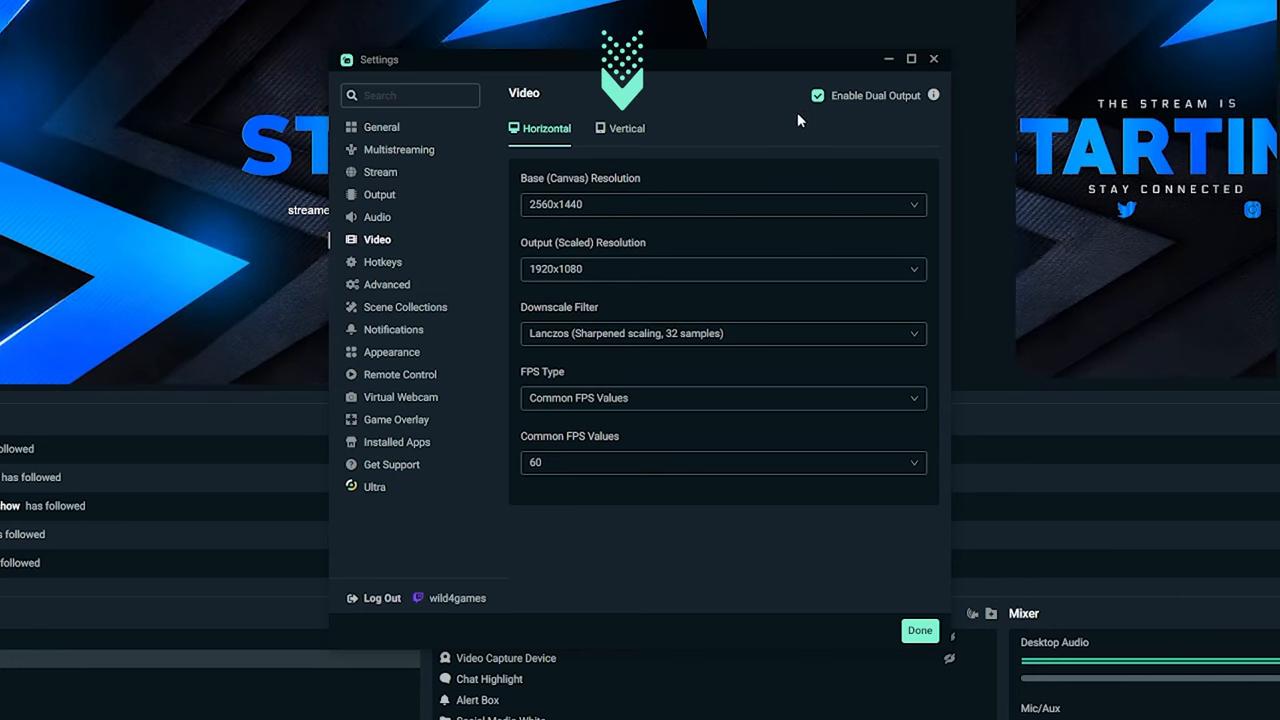
pyautogui.moveTo(670, 136)
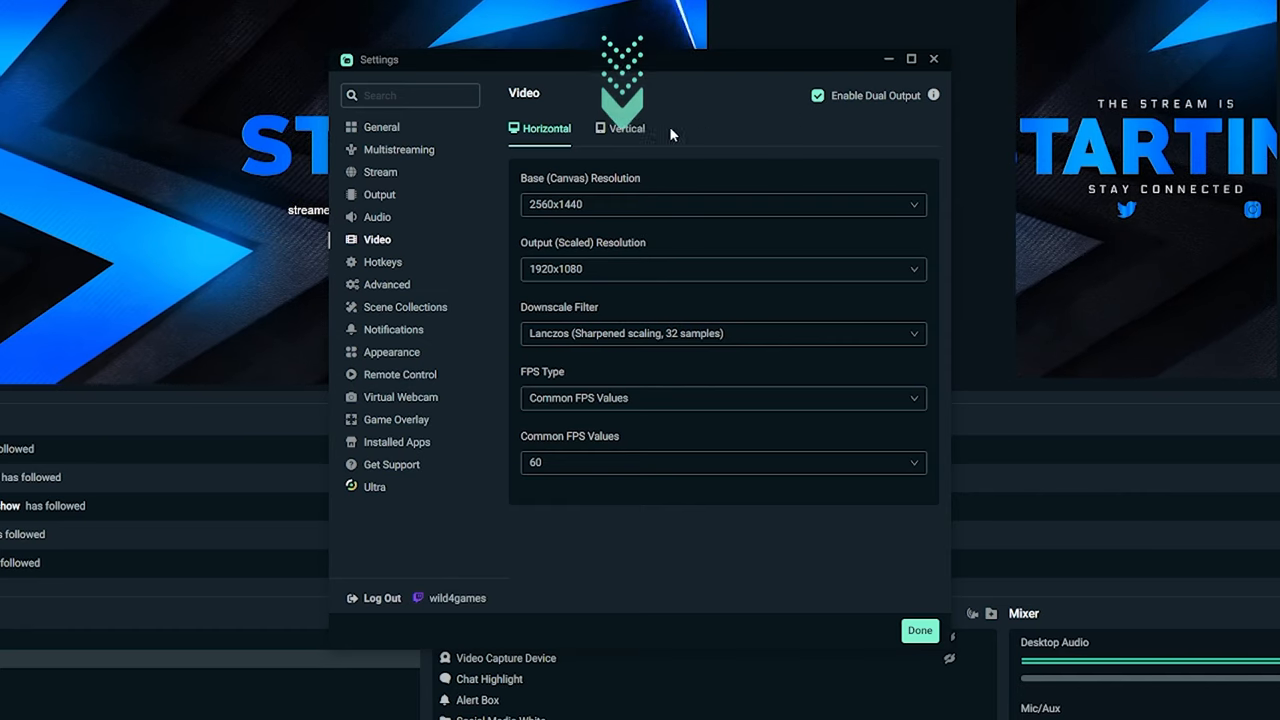
pyautogui.click(620, 128)
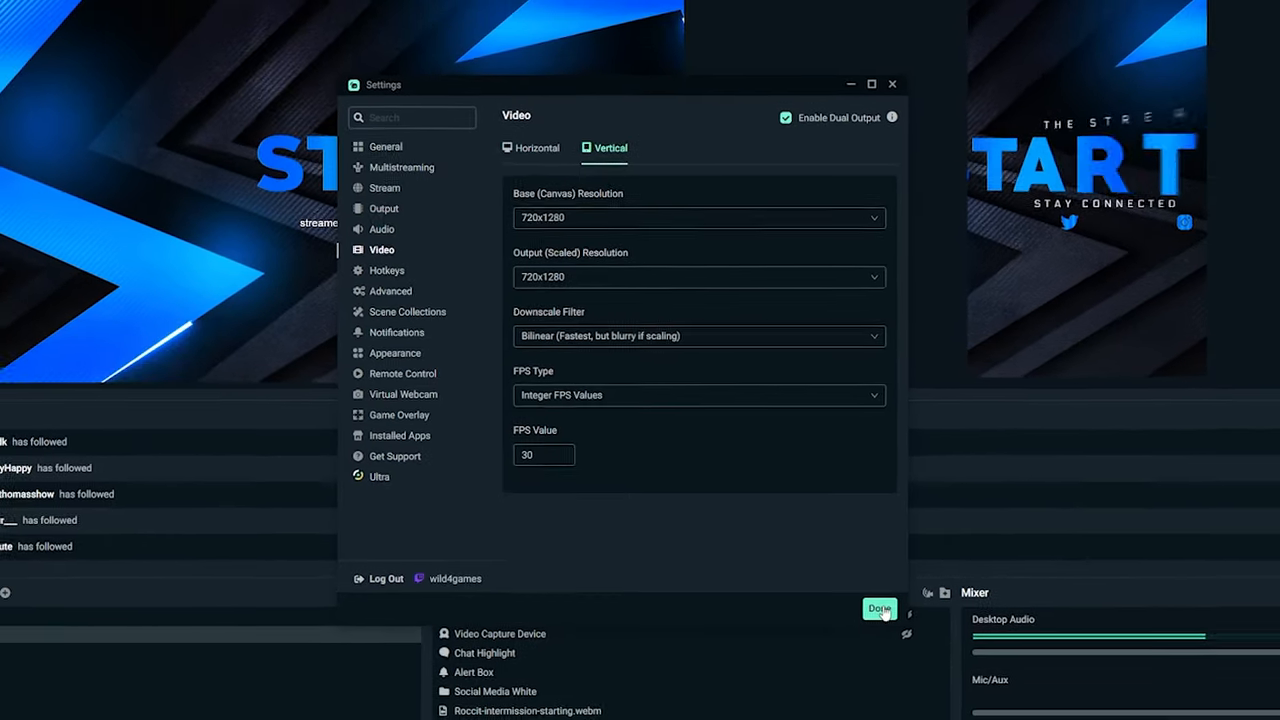
pyautogui.click(880, 608)
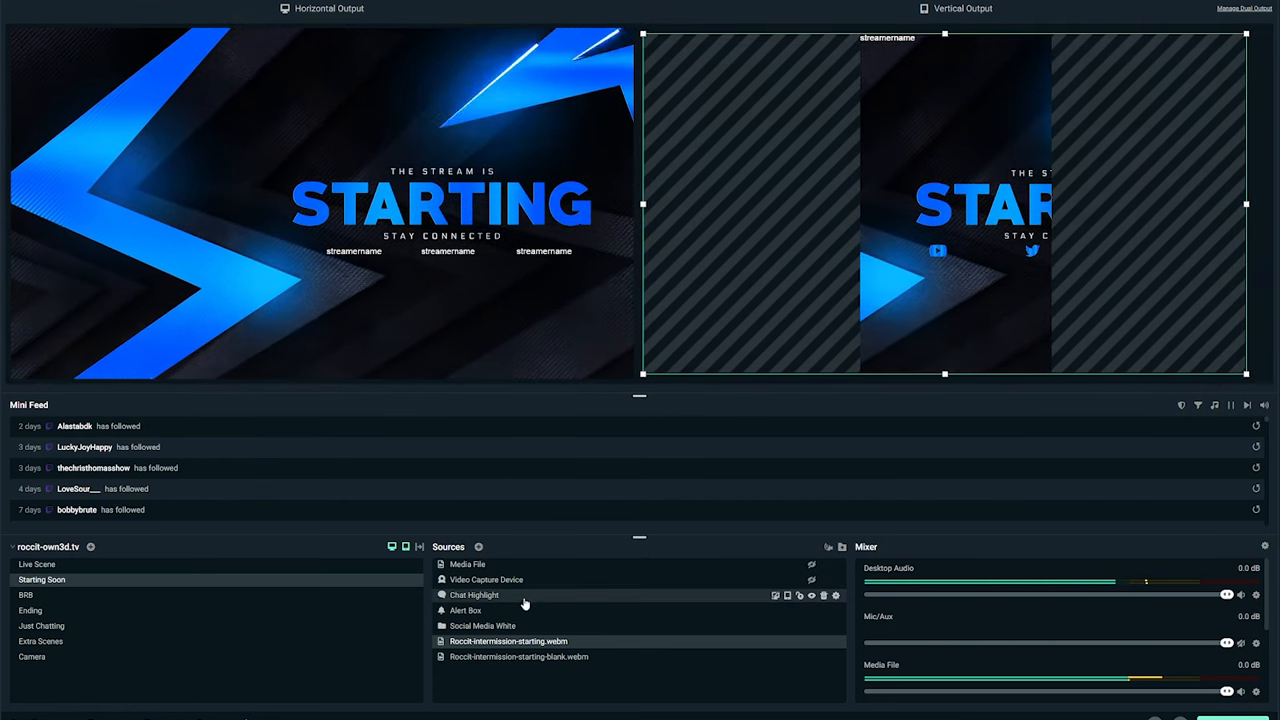
# Select the Chat Highlight source in both previews and bring up the Go Live destinations.
pyautogui.click(474, 596)
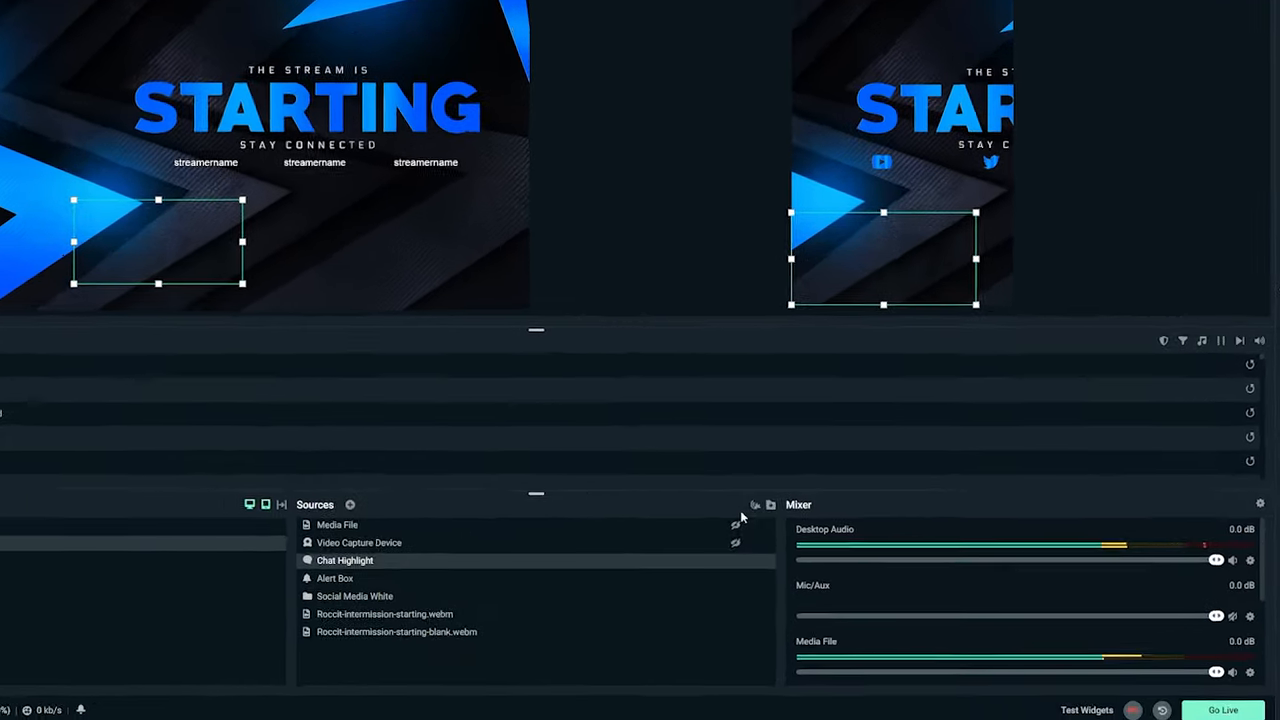
pyautogui.click(1222, 710)
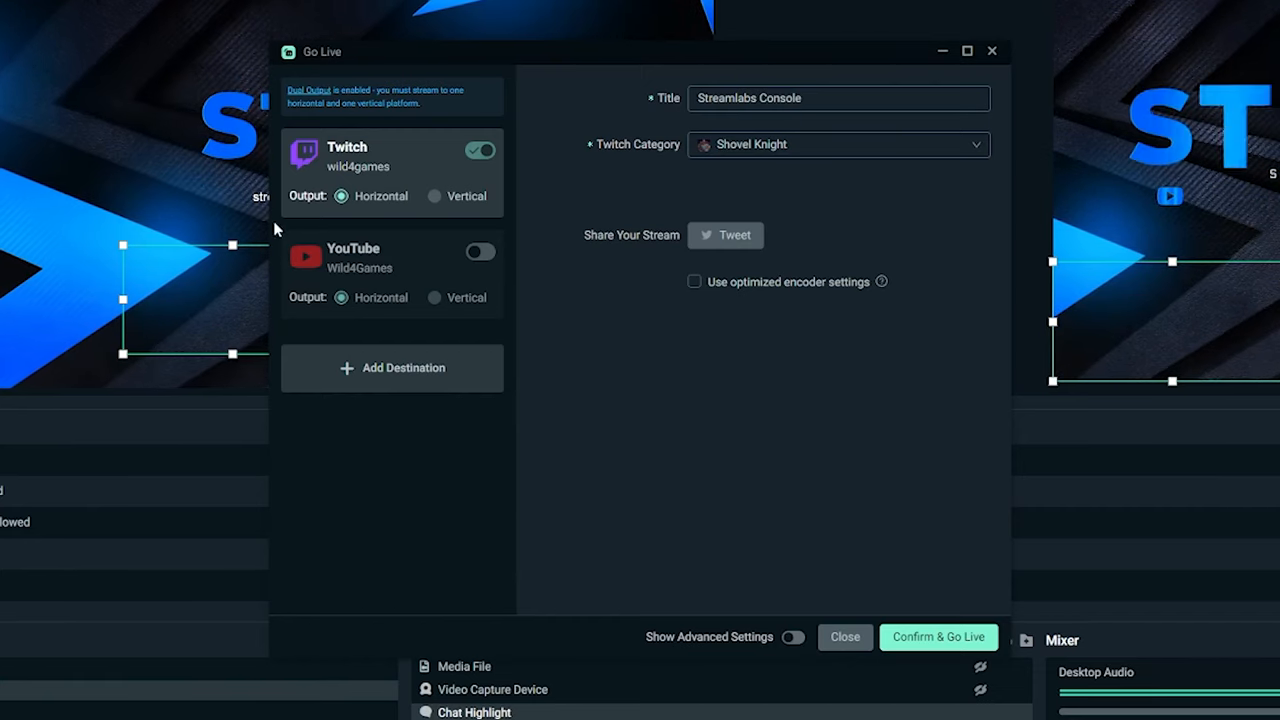
# Enable YouTube as a destination assigned to the vertical output, keeping Twitch horizontal.
pyautogui.click(480, 252)
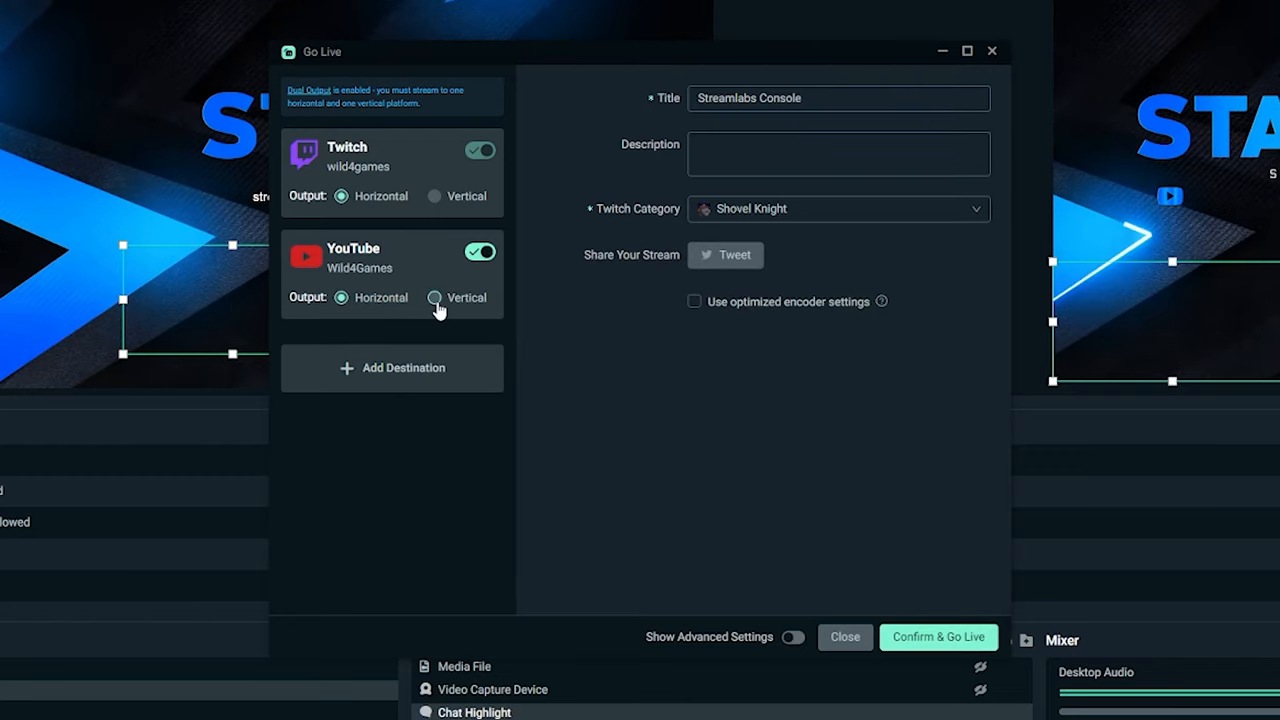
pyautogui.click(436, 296)
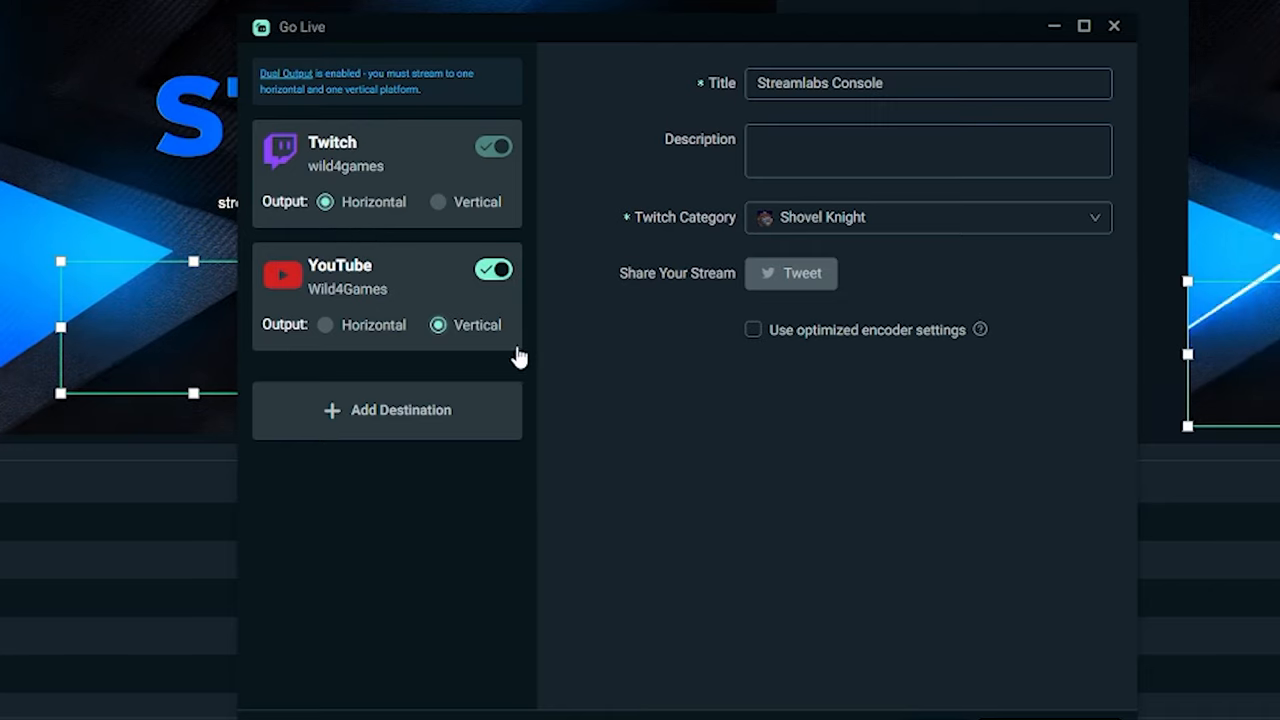
pyautogui.moveTo(456, 356)
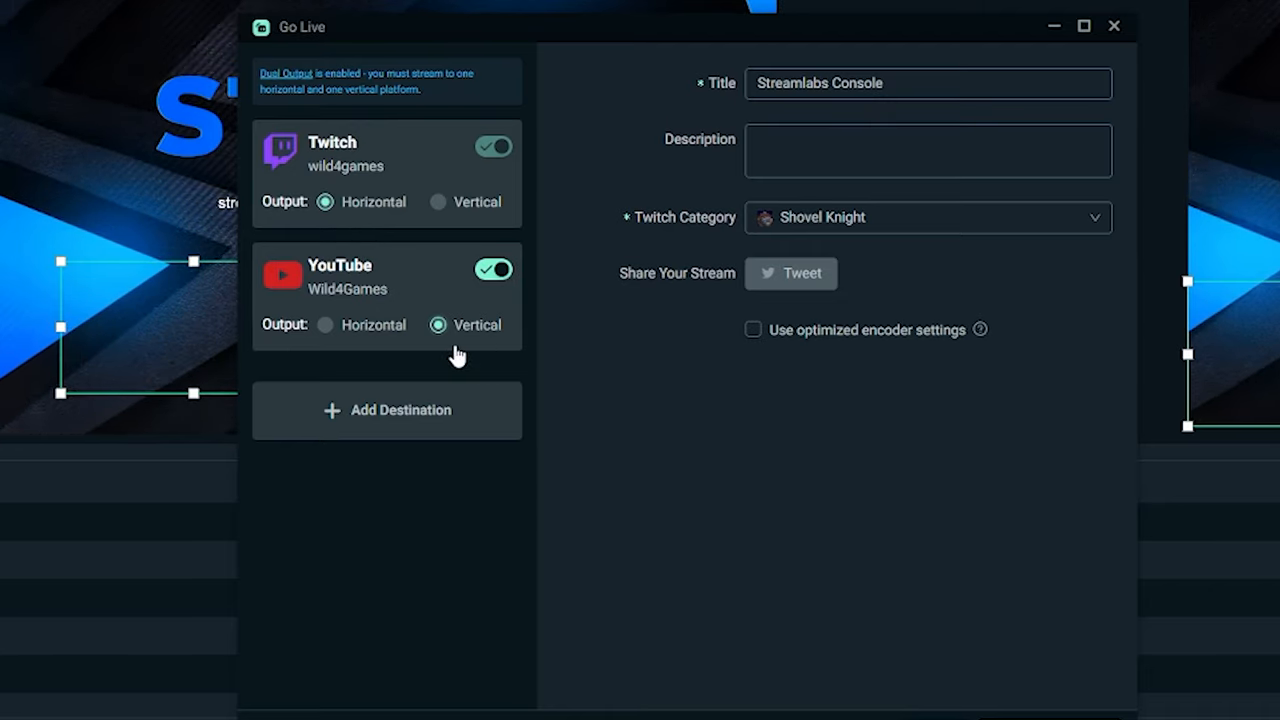